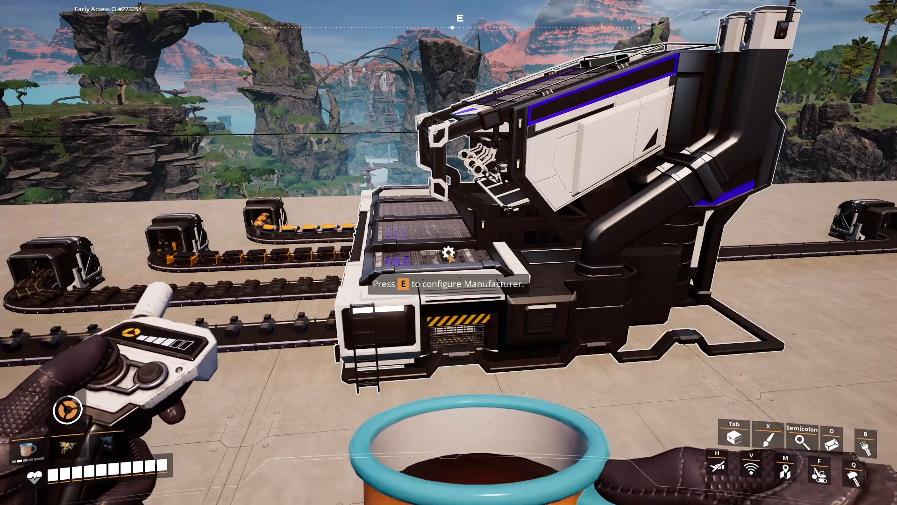
pyautogui.press('e')
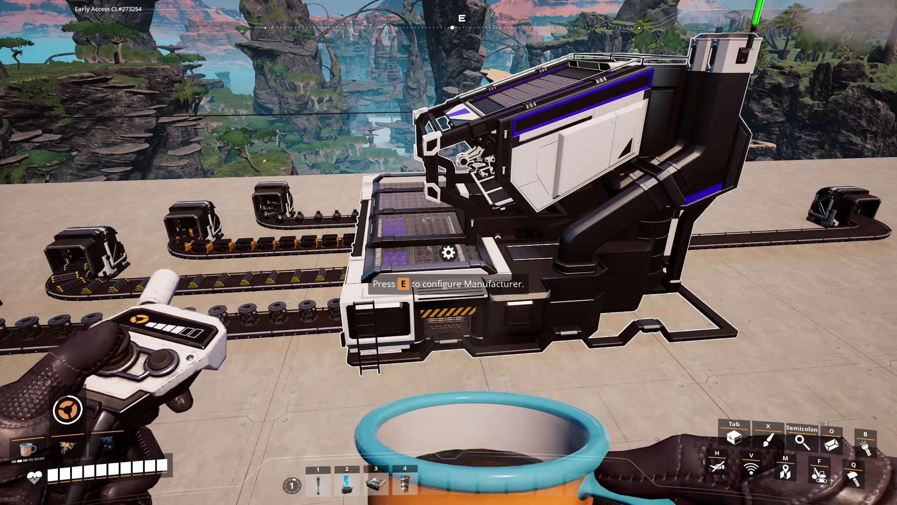
pyautogui.press('e')
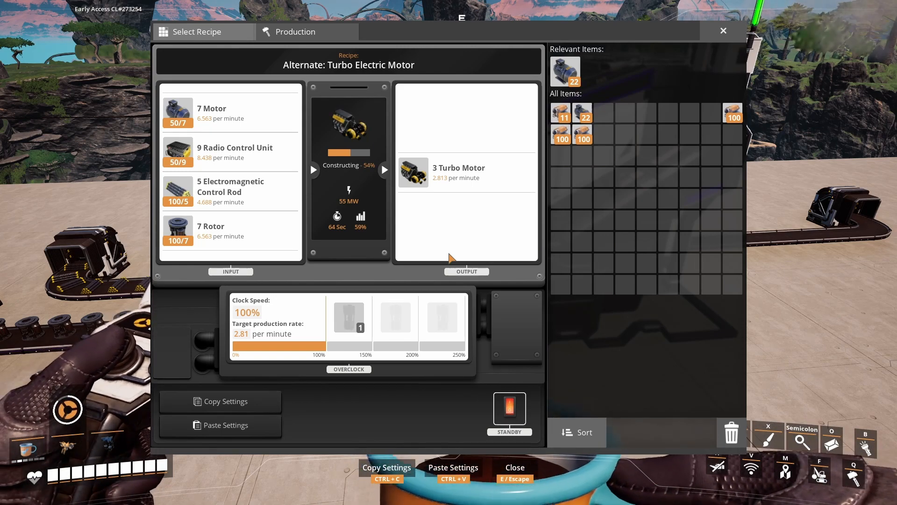
pyautogui.press('Escape')
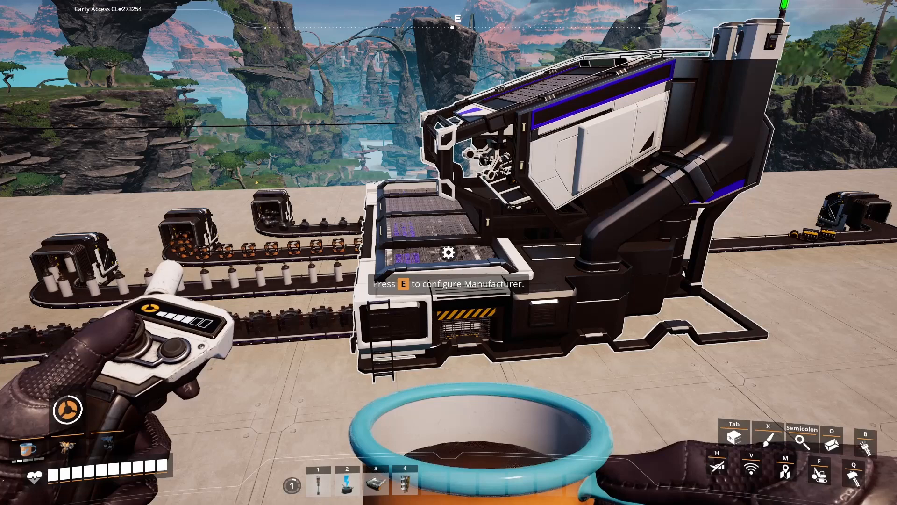
pyautogui.press('e')
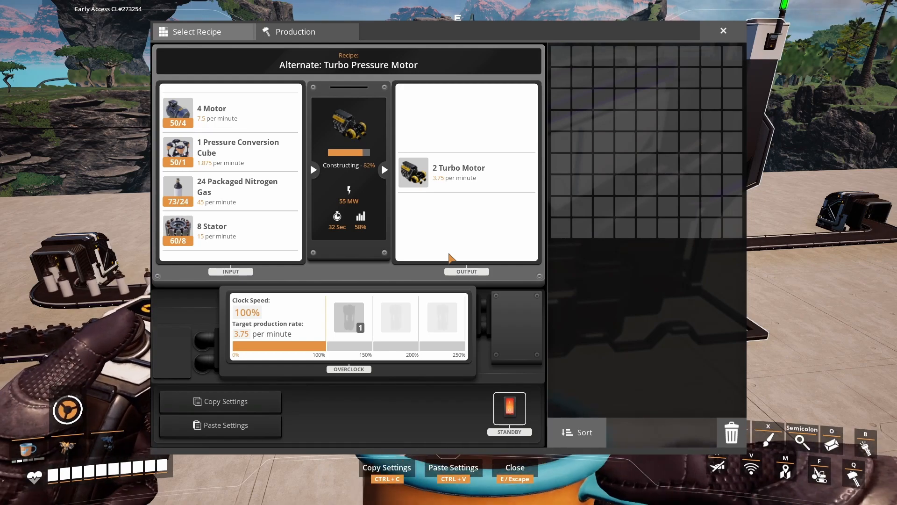
pyautogui.press('Escape')
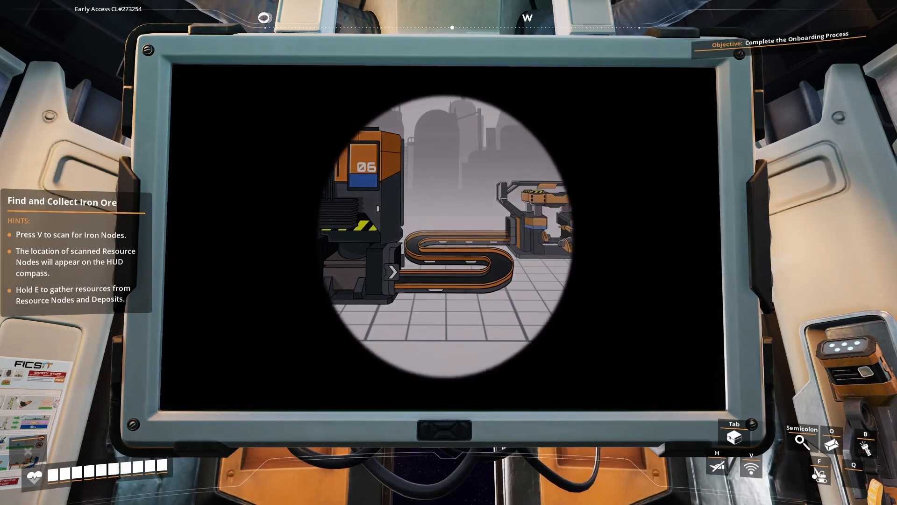